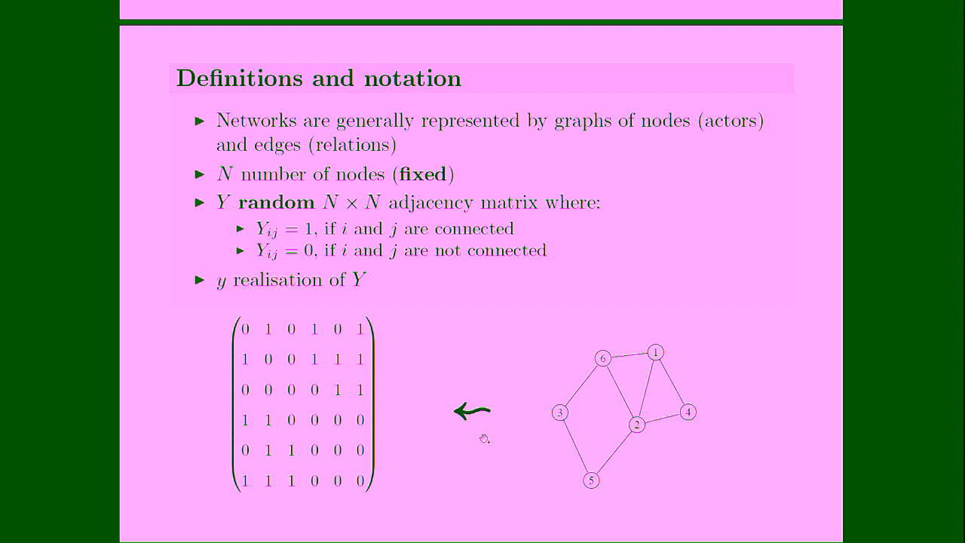
pyautogui.moveTo(419, 428)
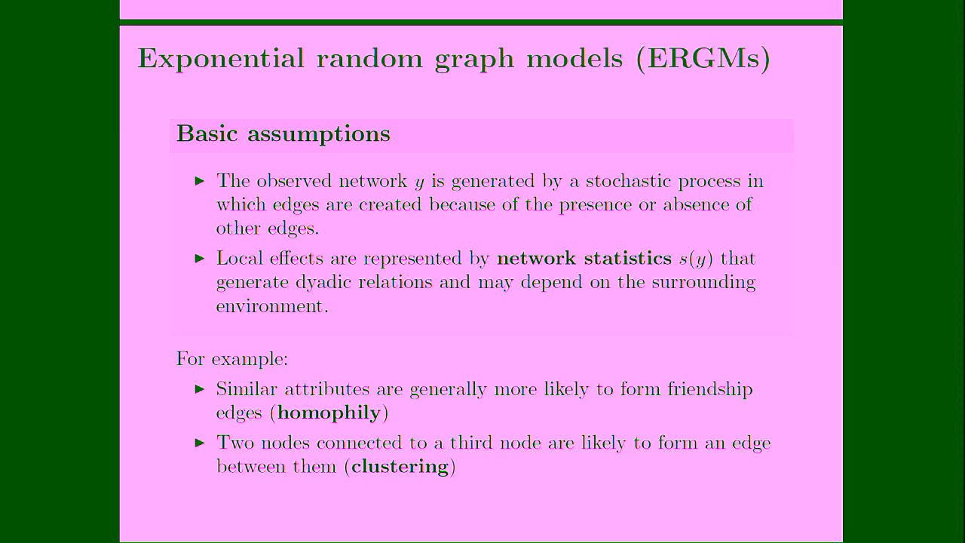
pyautogui.press('right')
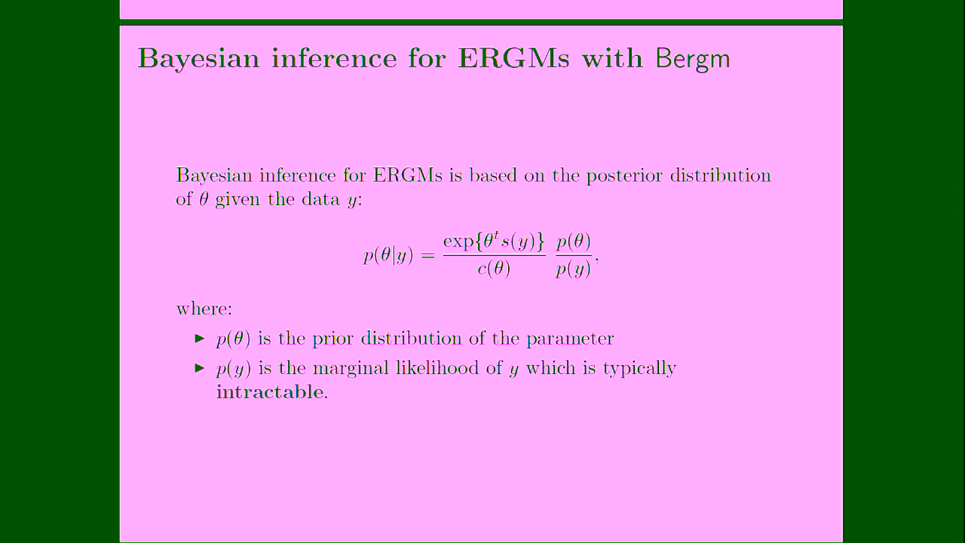
pyautogui.moveTo(533, 309)
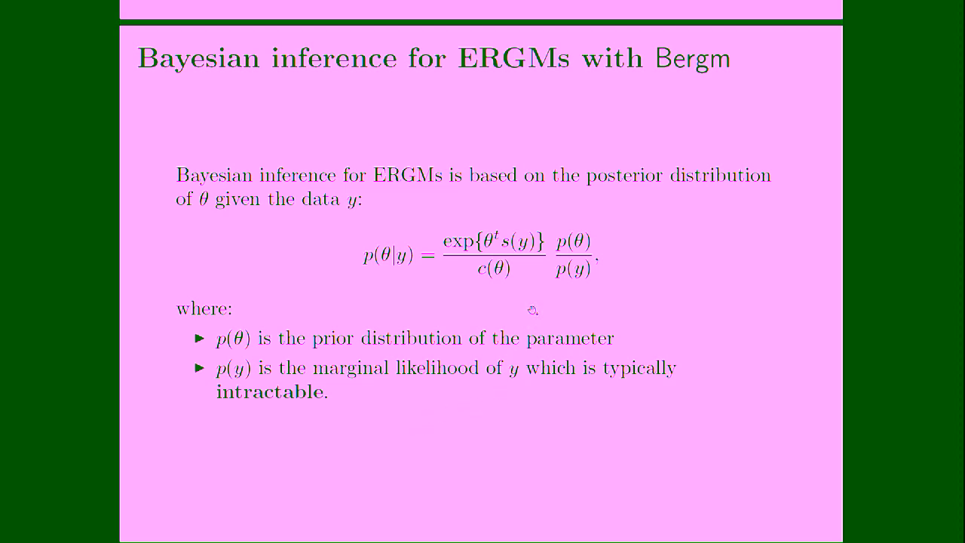
pyautogui.moveTo(378, 270)
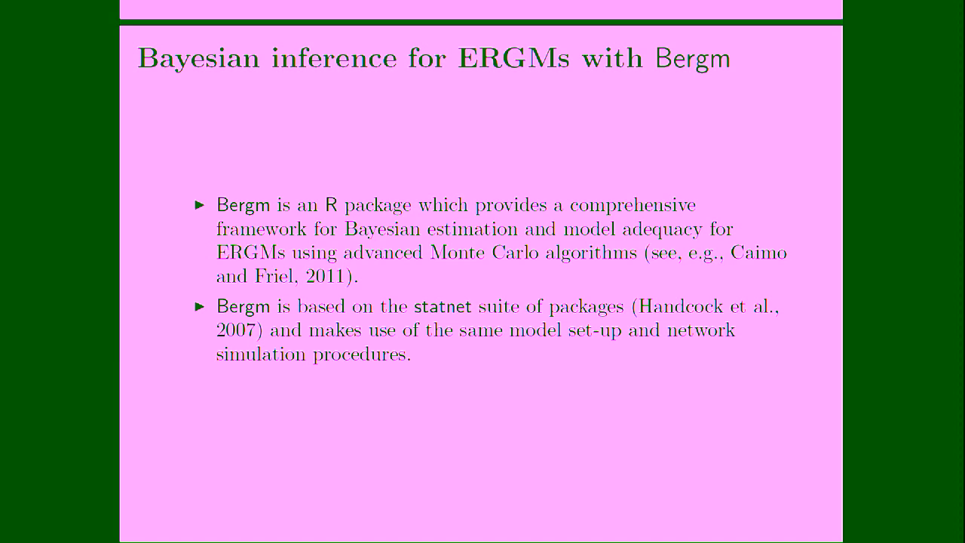
# - Advance from the Bergm package overview to the 'Example - Bergm in action!' karate club slide
pyautogui.press('Right')
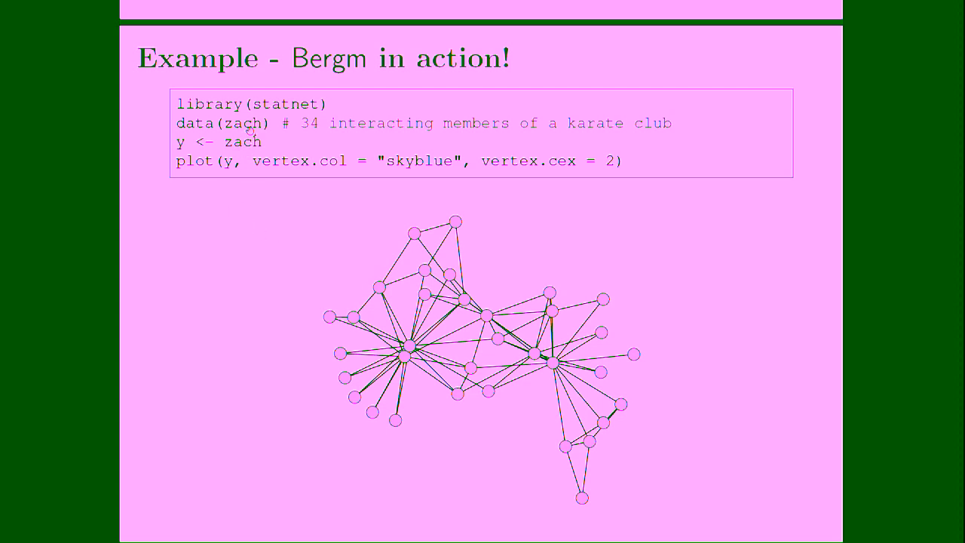
pyautogui.moveTo(292, 119)
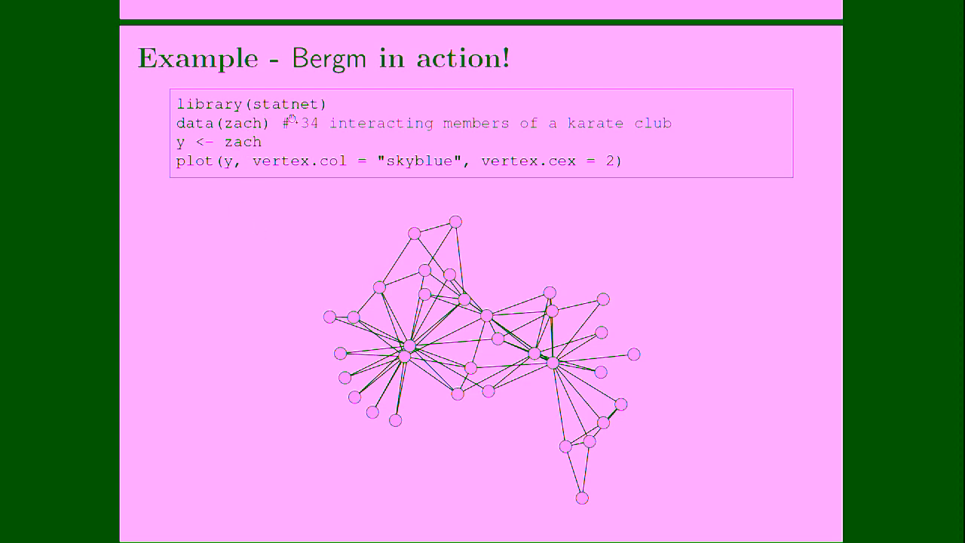
pyautogui.moveTo(261, 136)
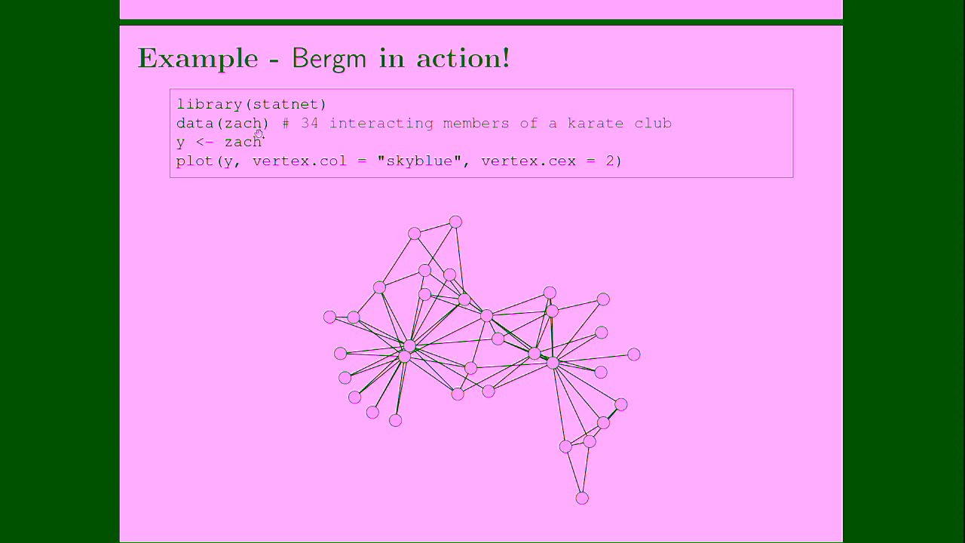
pyautogui.moveTo(271, 140)
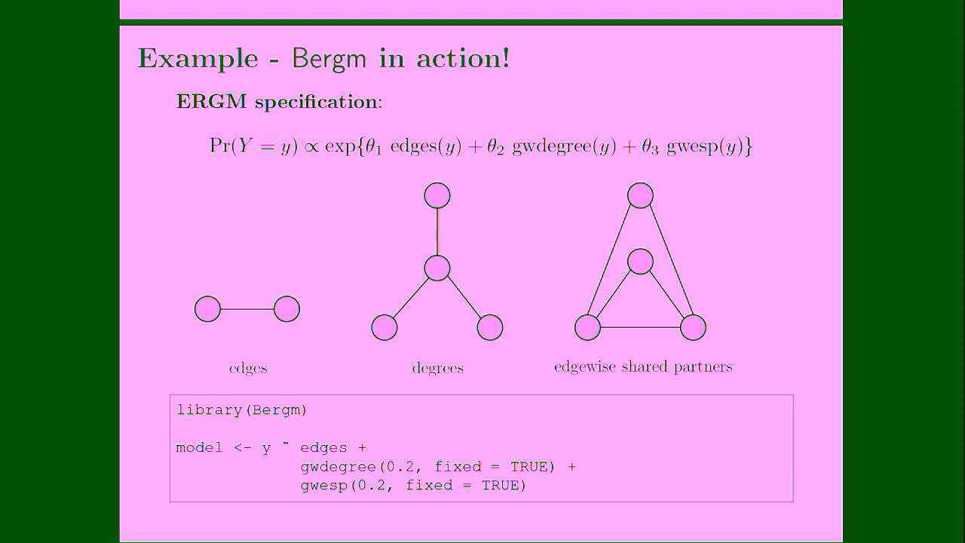
# - Present the ERGM specification slide, then advance to the vague normal prior slide
pyautogui.press('Right')
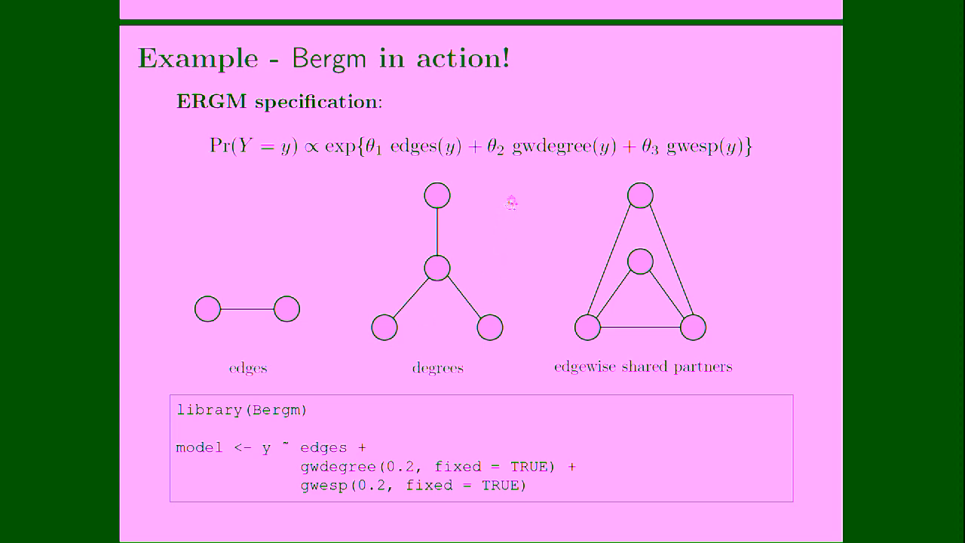
pyautogui.moveTo(517, 160)
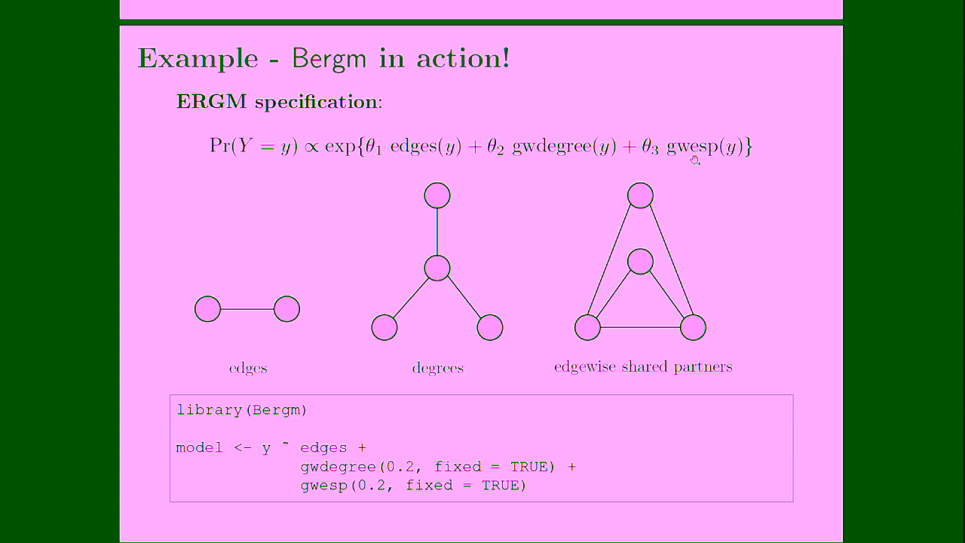
pyautogui.moveTo(694, 160)
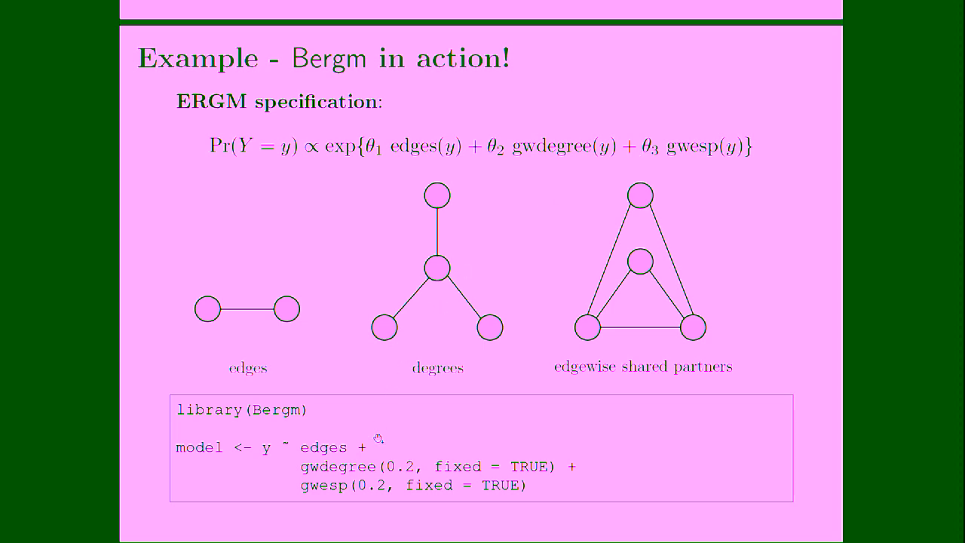
pyautogui.moveTo(405, 442)
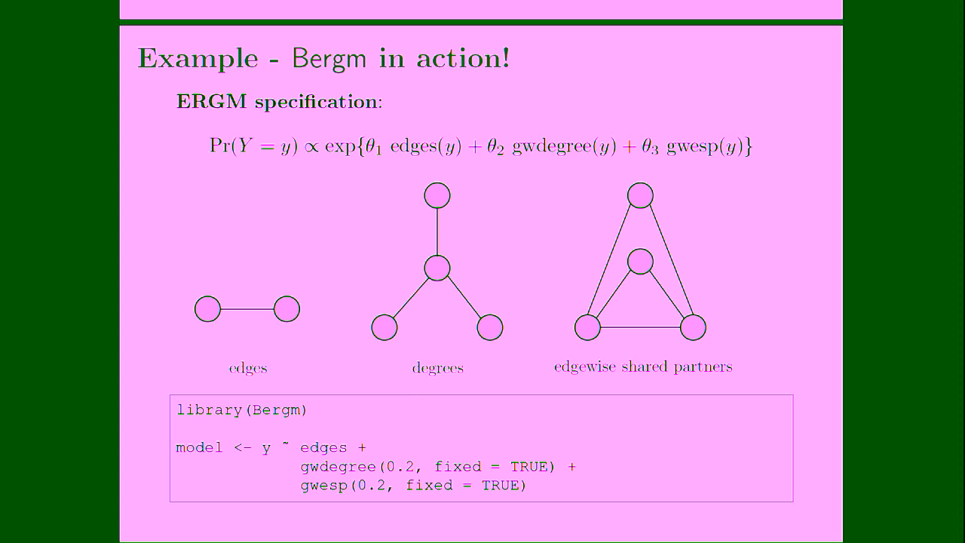
pyautogui.moveTo(283, 474)
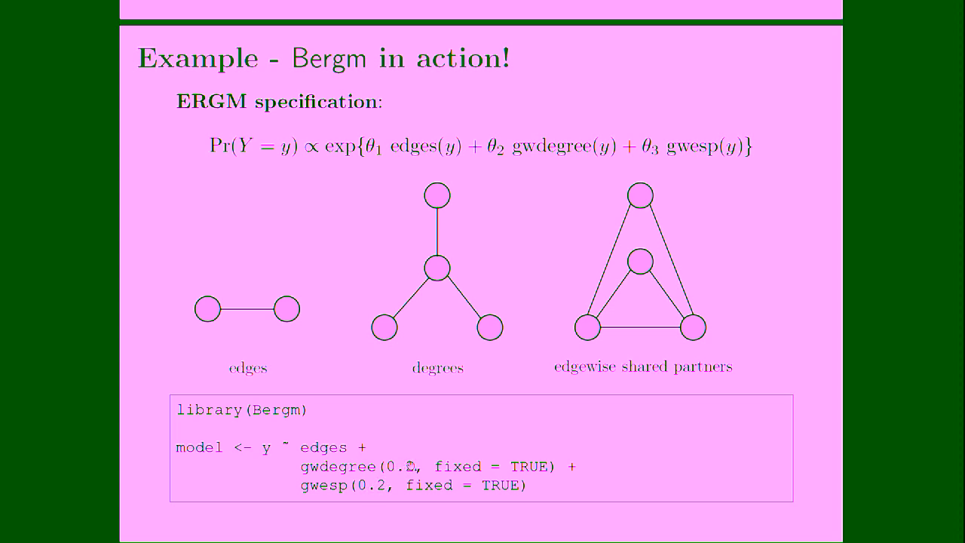
pyautogui.press('Right')
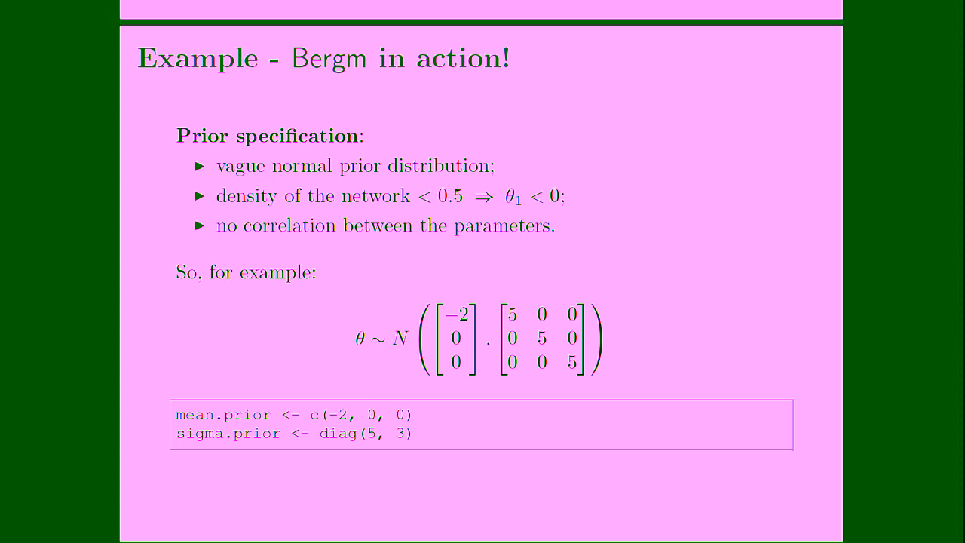
pyautogui.moveTo(419, 270)
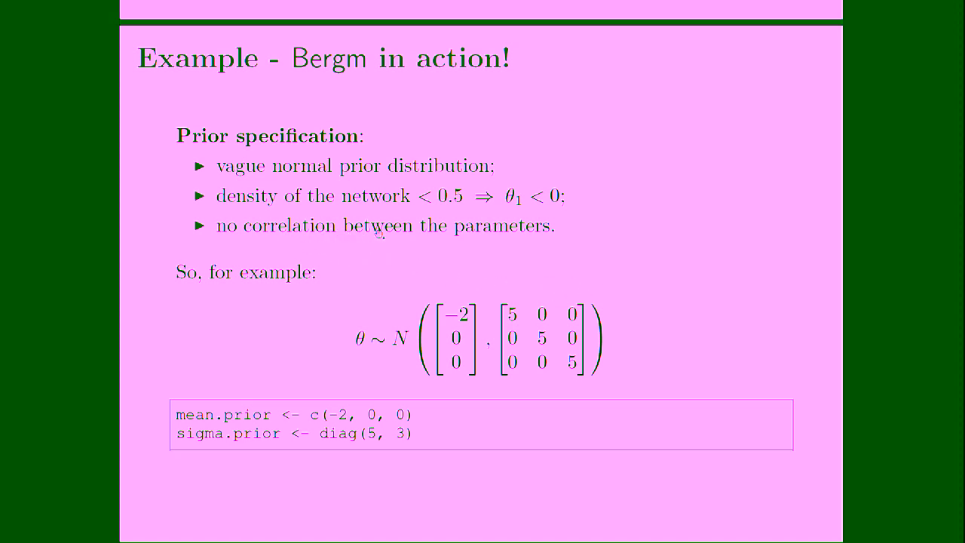
pyautogui.moveTo(558, 230)
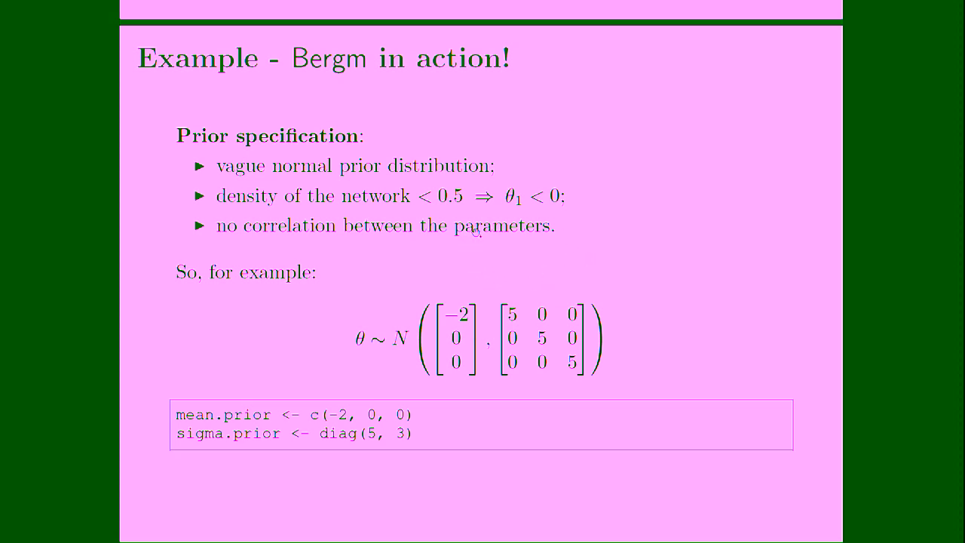
pyautogui.moveTo(534, 211)
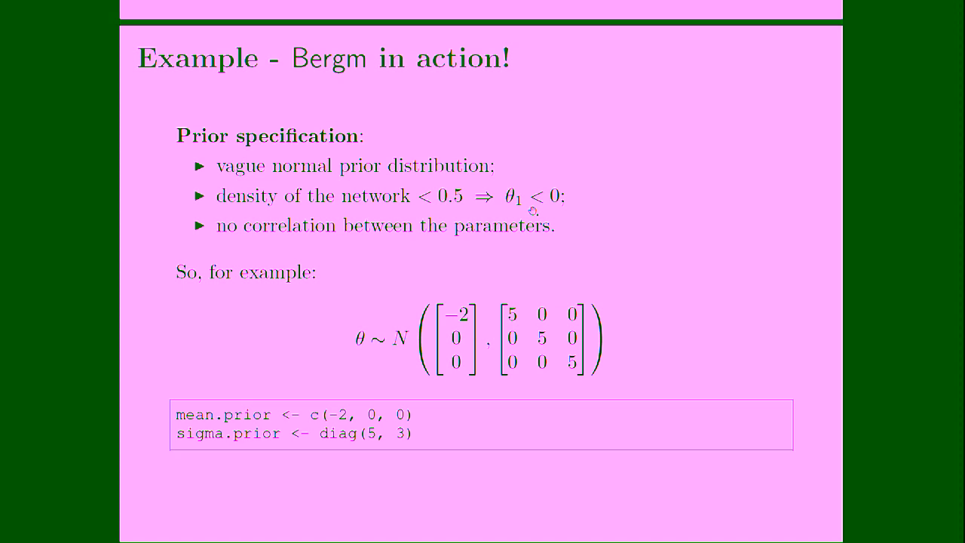
pyautogui.moveTo(458, 345)
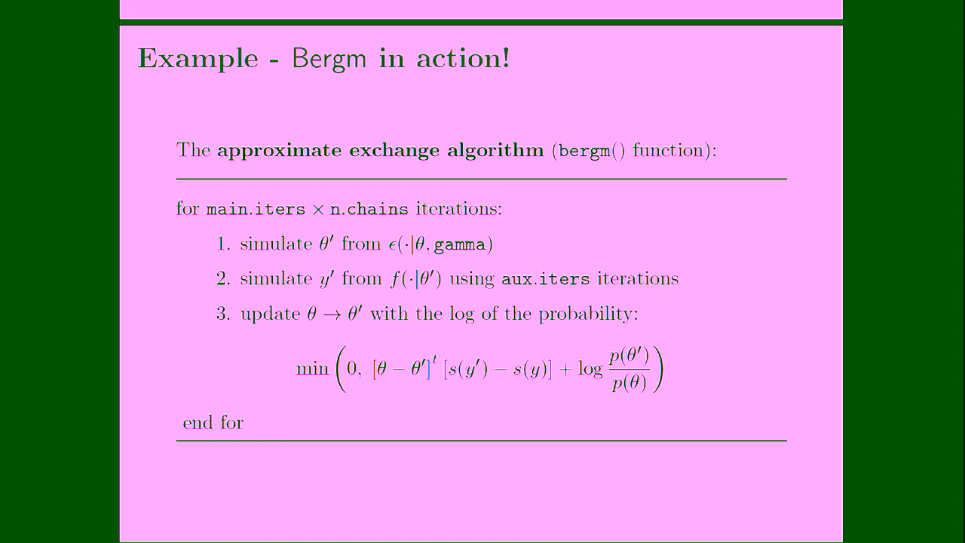
pyautogui.press('right')
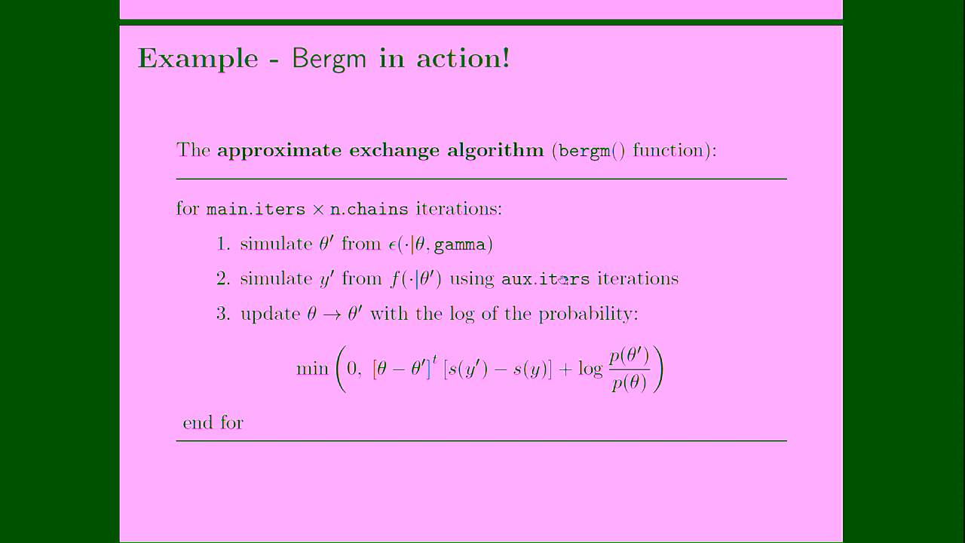
pyautogui.moveTo(564, 280)
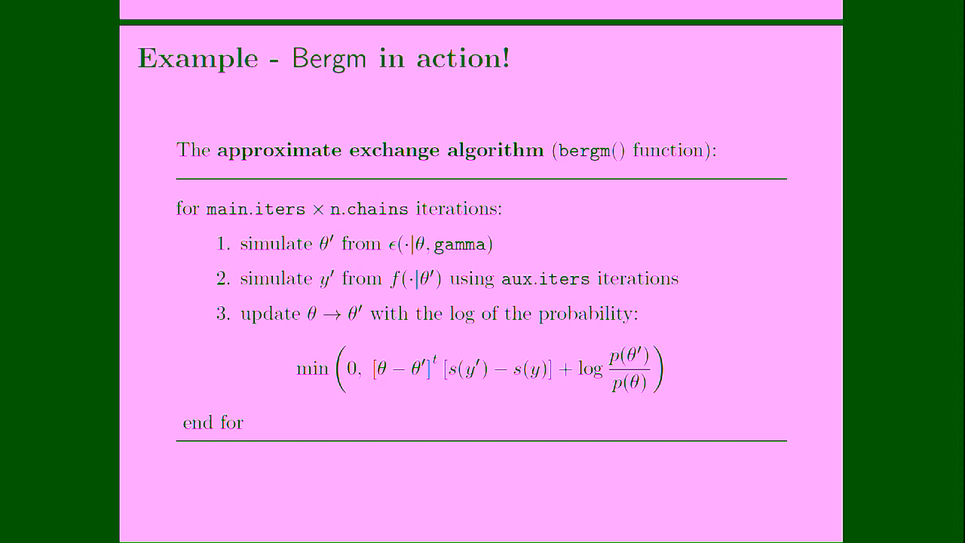
# - Show the posterior estimate slide with the bergm() call and posterior density output
pyautogui.press('Right')
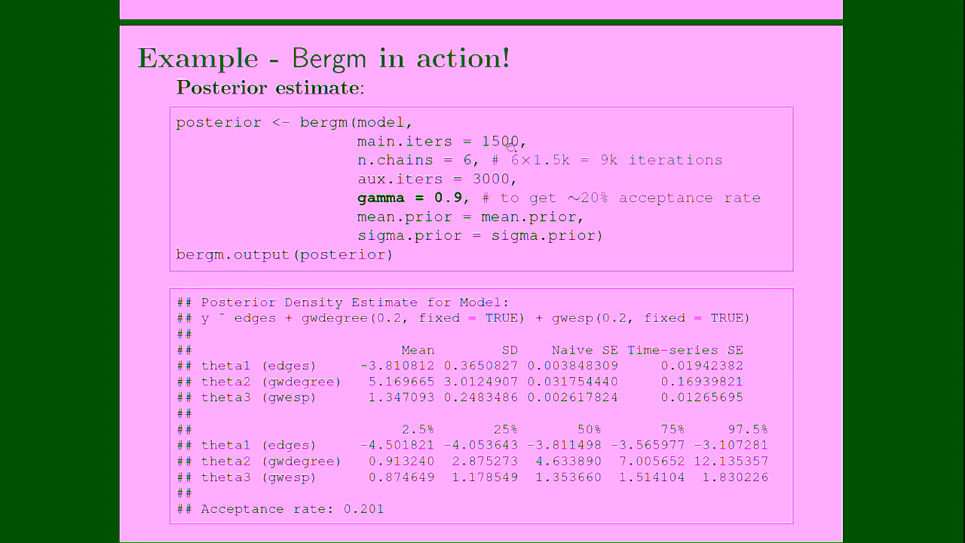
pyautogui.moveTo(504, 148)
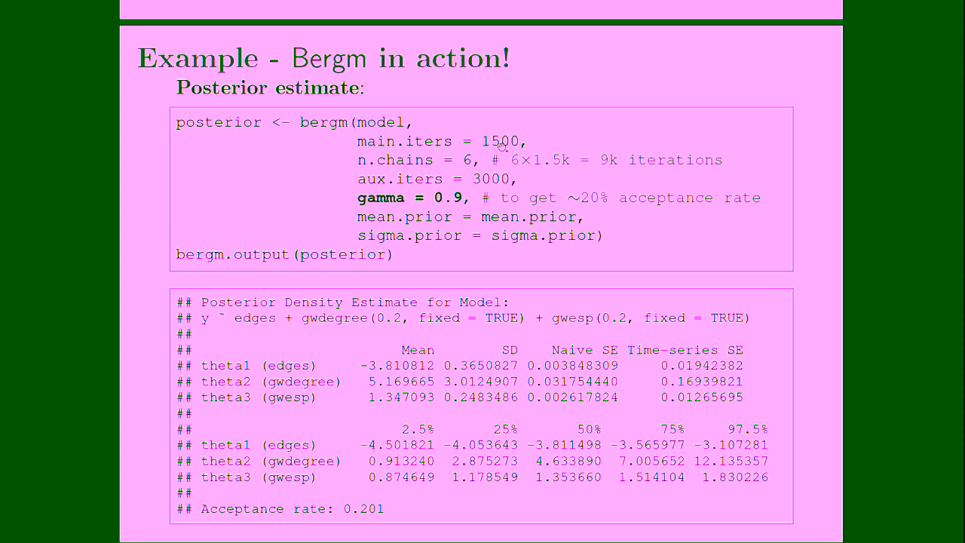
pyautogui.moveTo(469, 164)
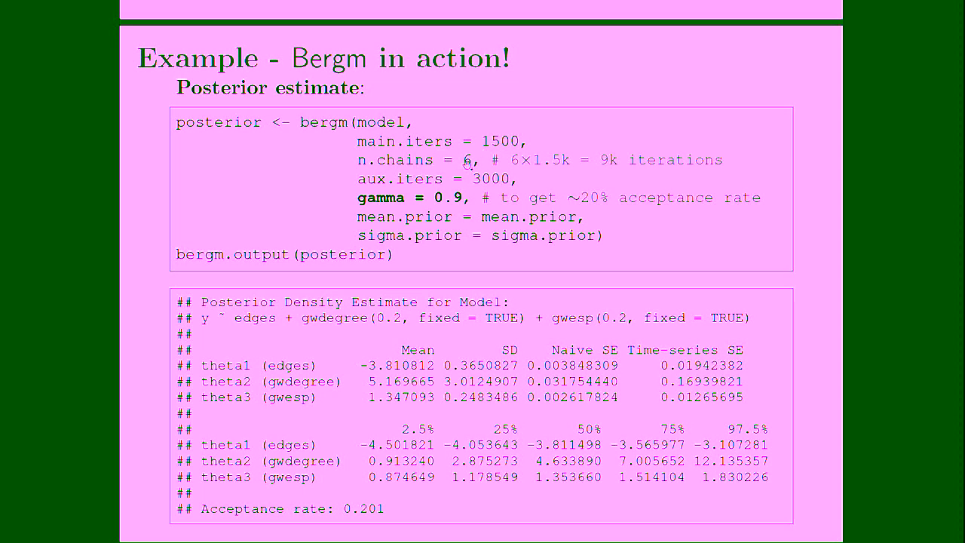
pyautogui.moveTo(469, 162)
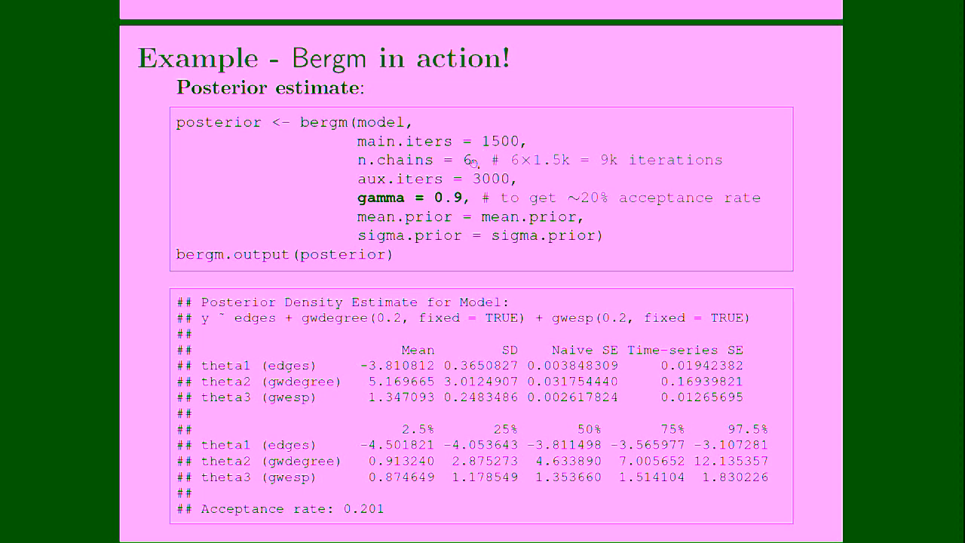
pyautogui.moveTo(612, 173)
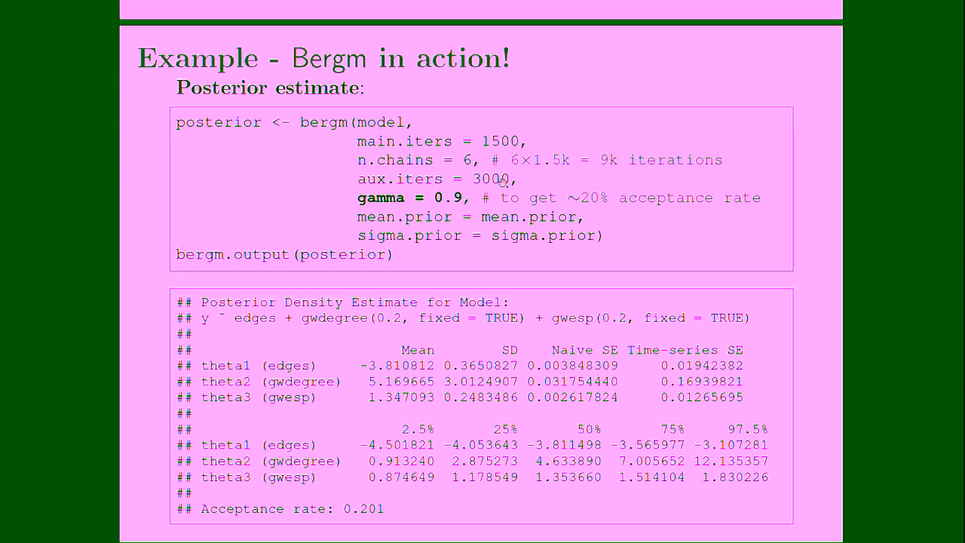
pyautogui.moveTo(502, 183)
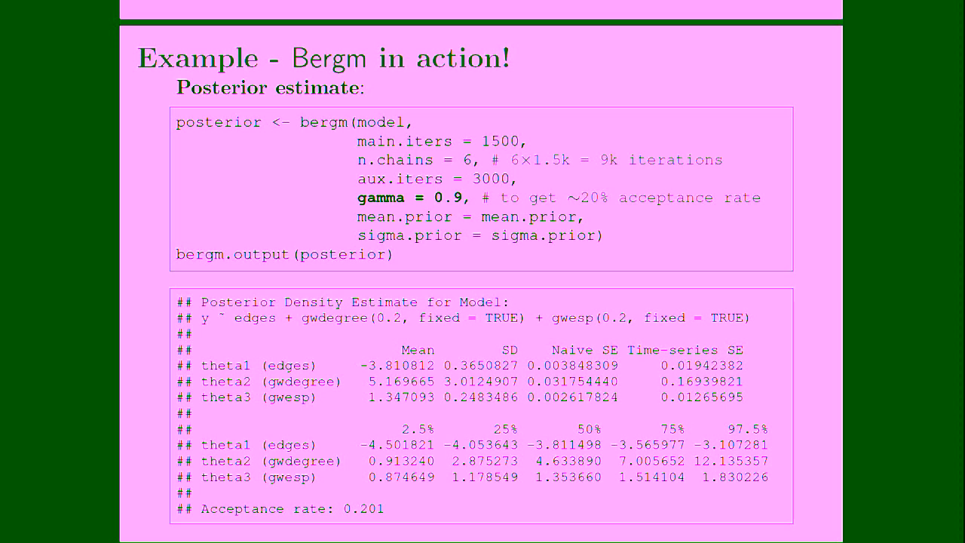
pyautogui.moveTo(578, 199)
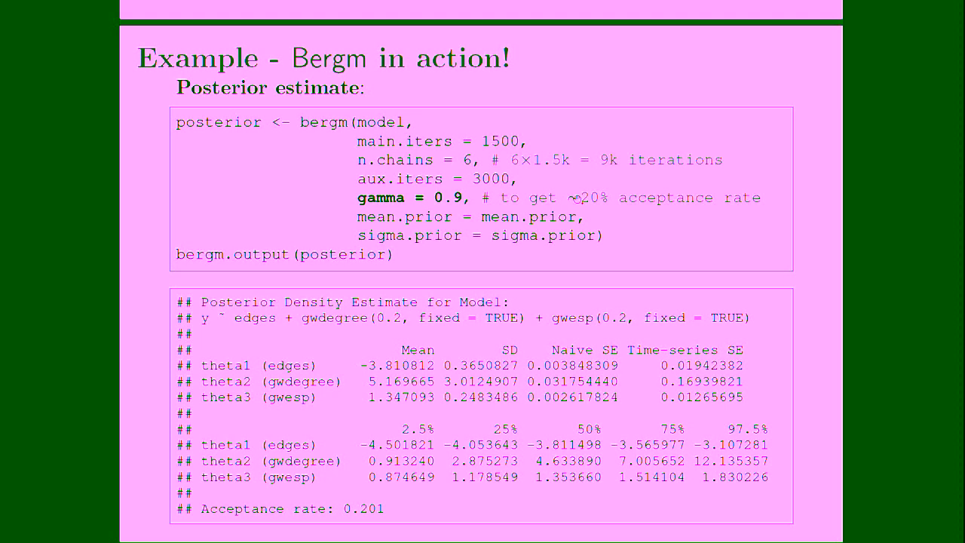
pyautogui.moveTo(498, 235)
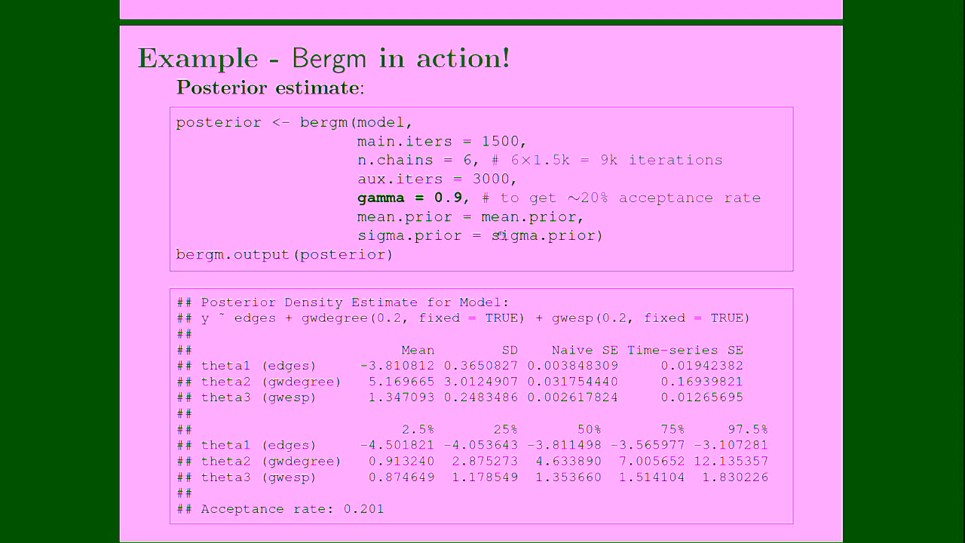
pyautogui.moveTo(456, 242)
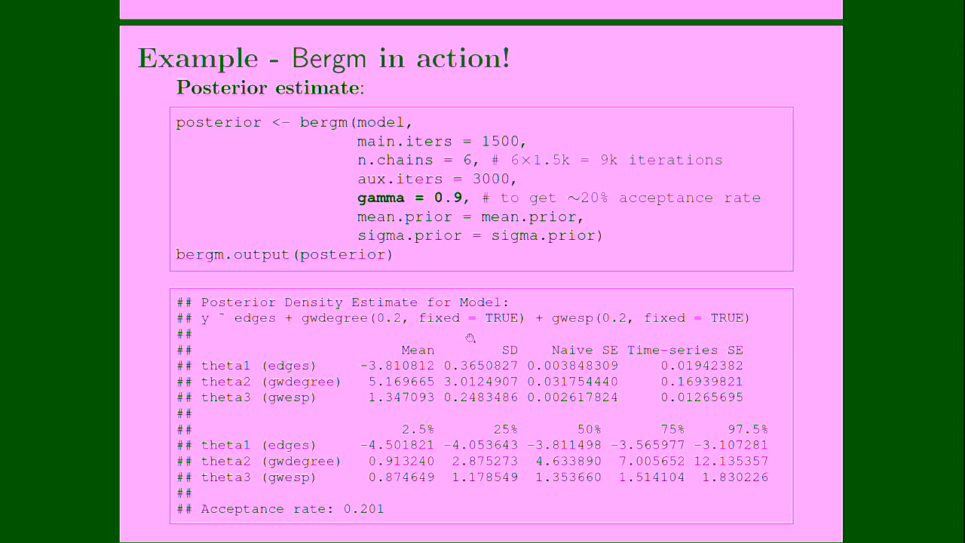
pyautogui.moveTo(433, 377)
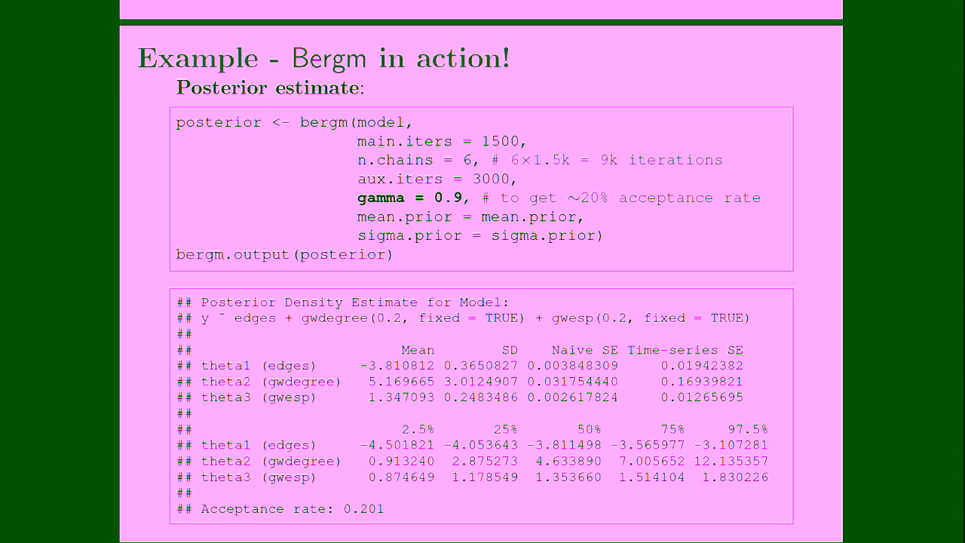
pyautogui.moveTo(355, 482)
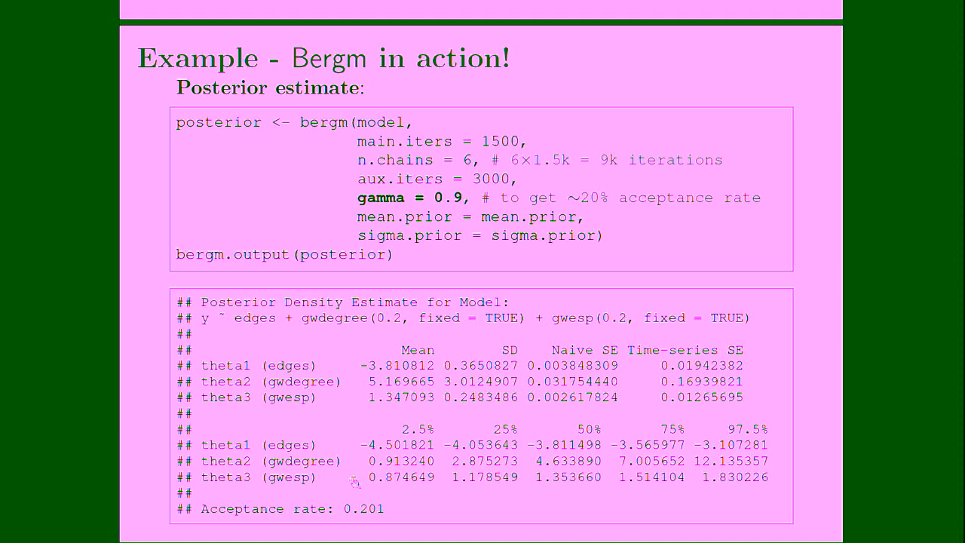
pyautogui.moveTo(407, 256)
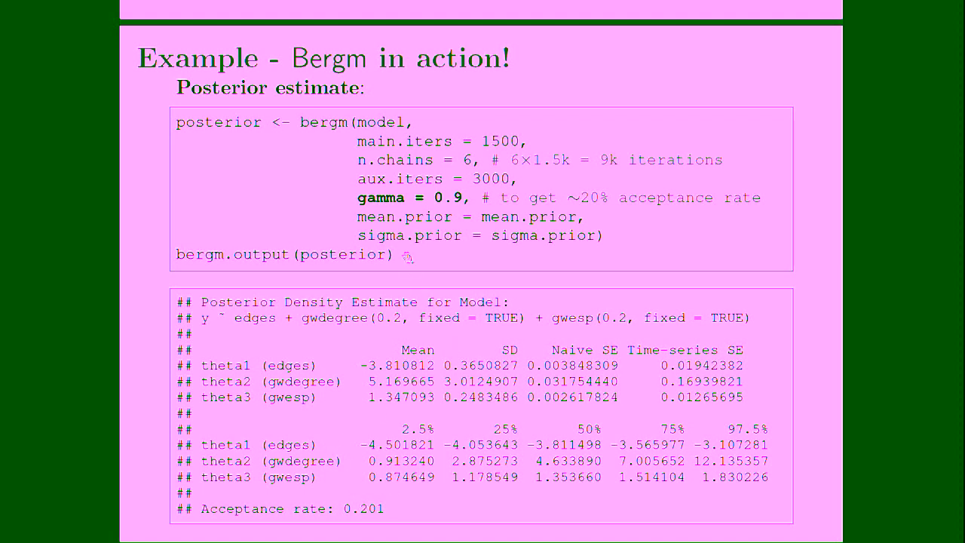
pyautogui.moveTo(426, 423)
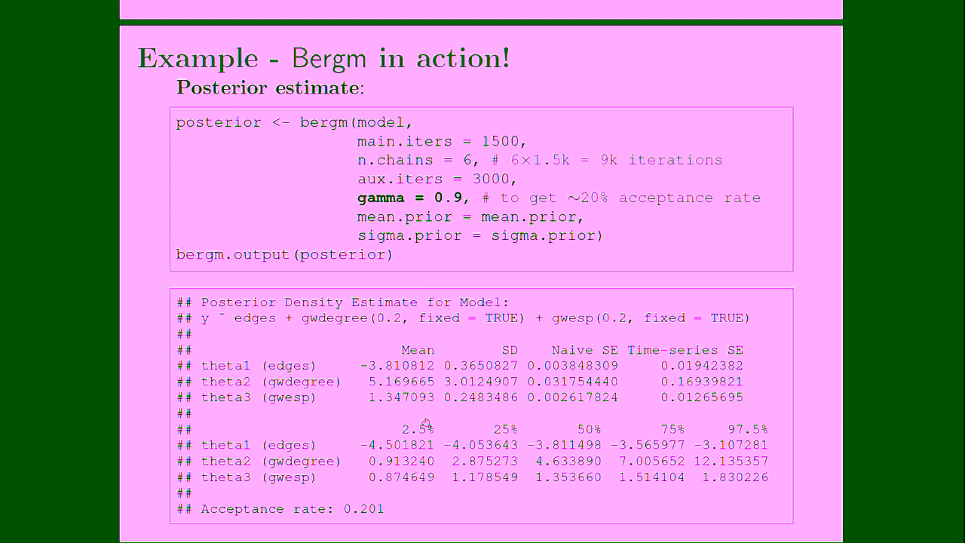
pyautogui.moveTo(387, 473)
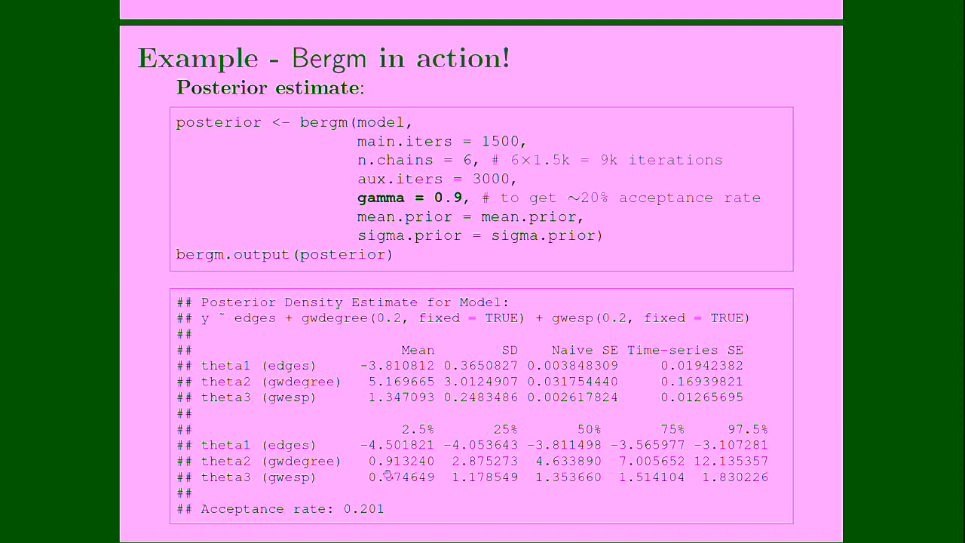
pyautogui.moveTo(386, 500)
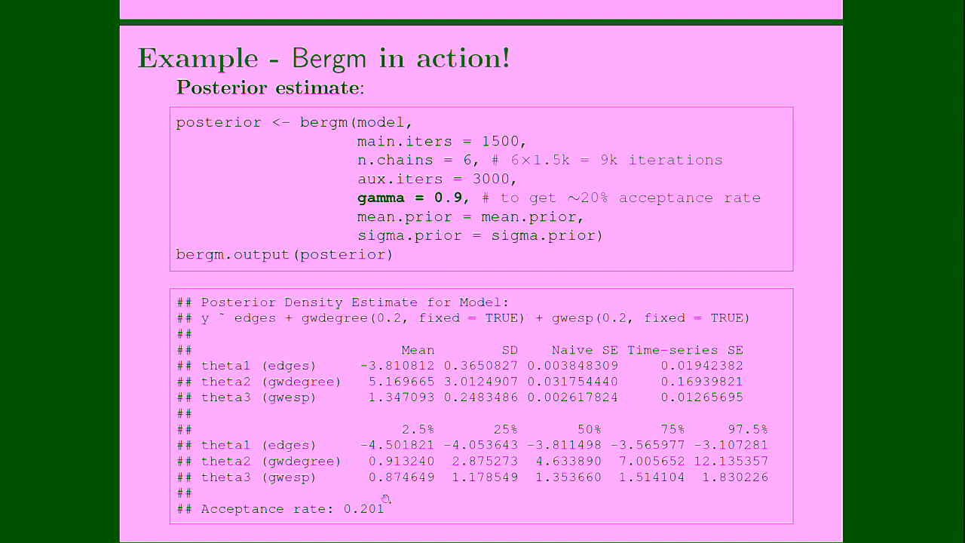
# - Advance to the MCMC output slide with edges, gwdegree and gwesp plots
pyautogui.press('right')
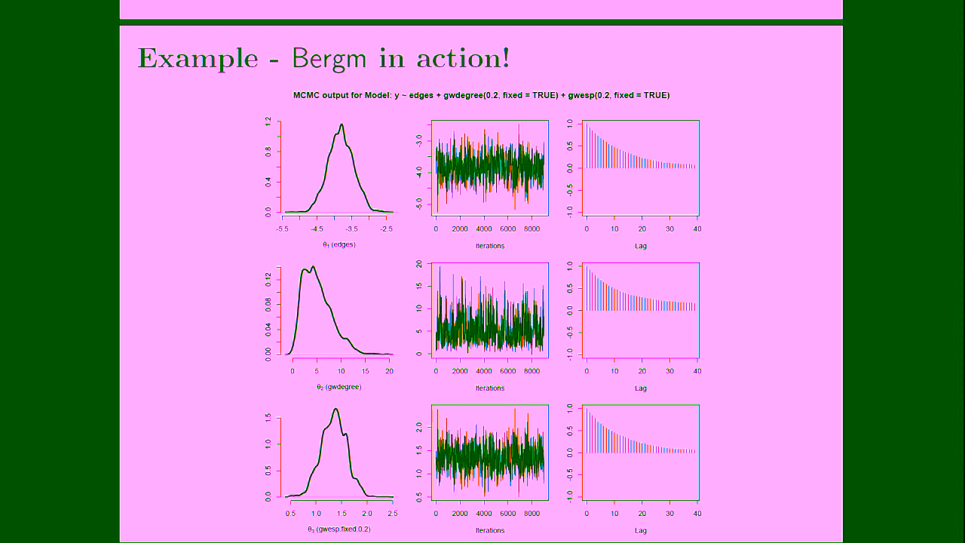
# - Advance to the bgof() slide with degree, geodesic distance and shared-partner plots
pyautogui.press('right')
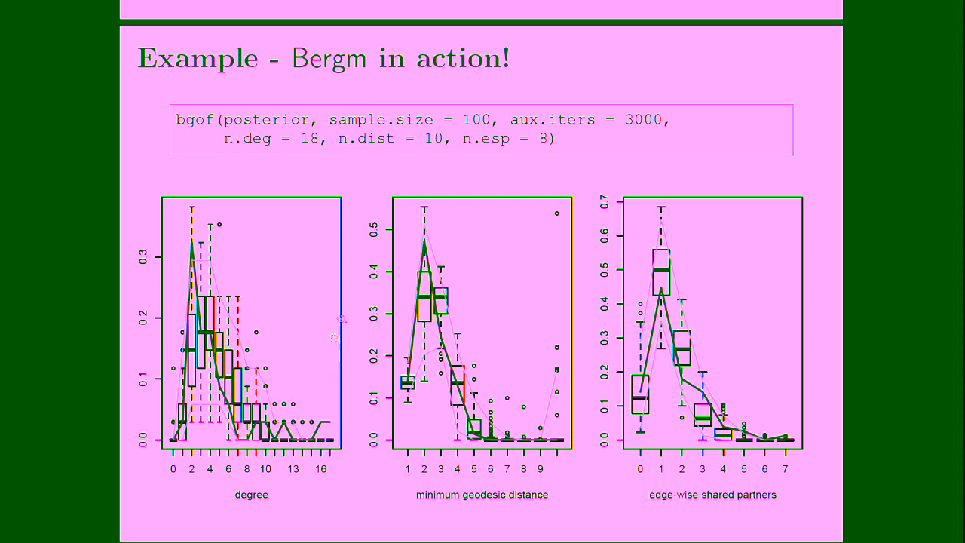
pyautogui.moveTo(484, 126)
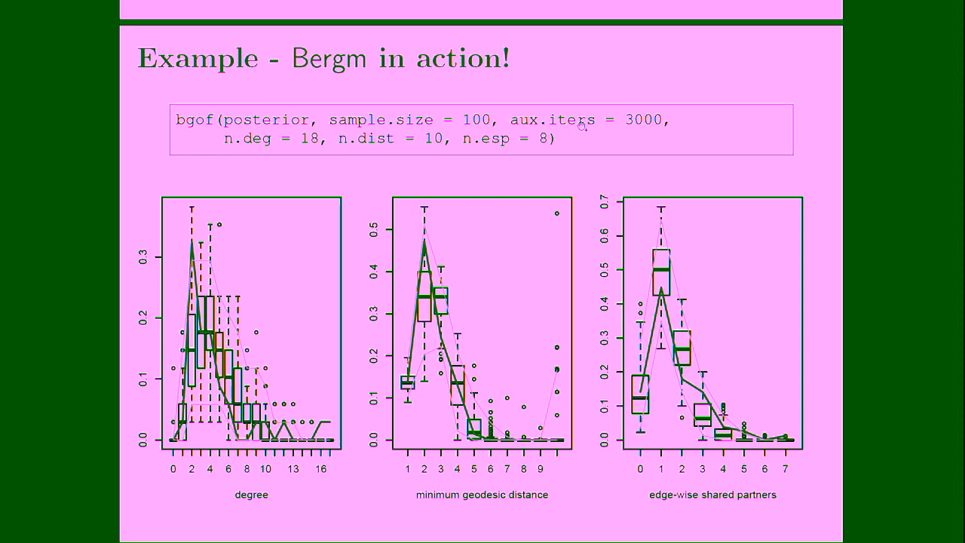
pyautogui.moveTo(653, 127)
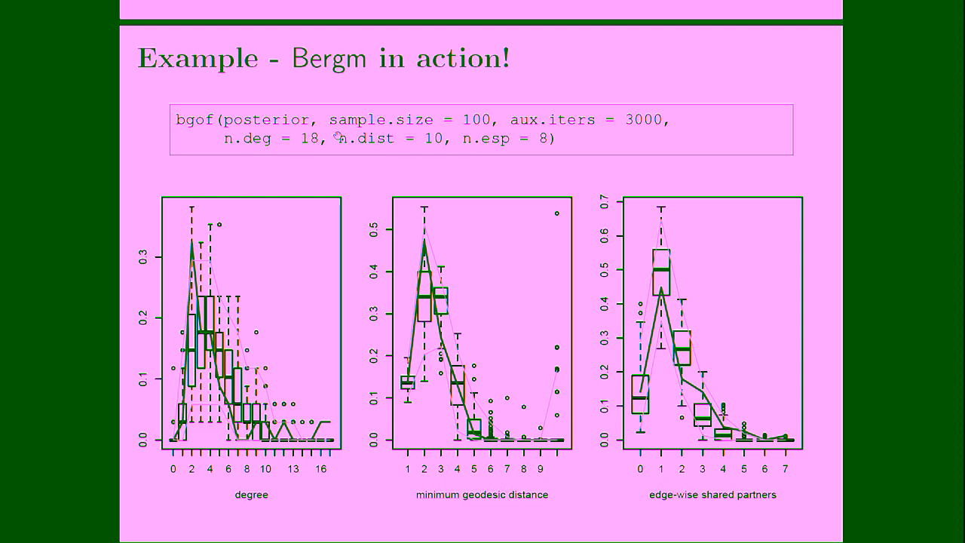
pyautogui.moveTo(470, 146)
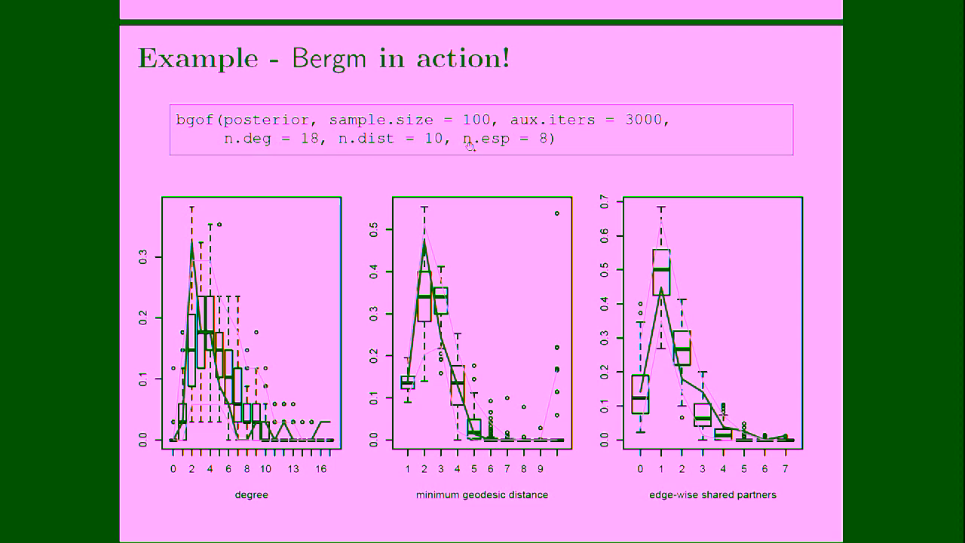
pyautogui.moveTo(513, 143)
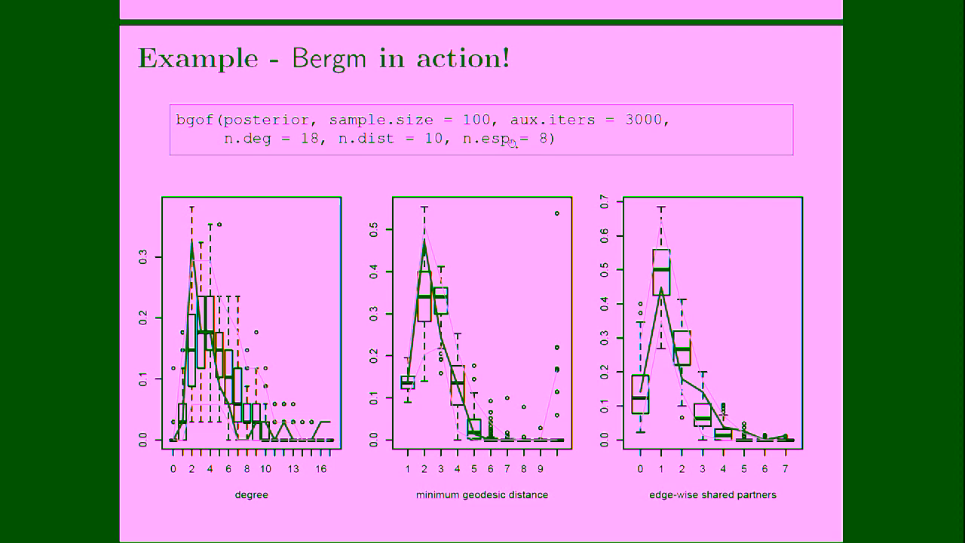
pyautogui.moveTo(321, 155)
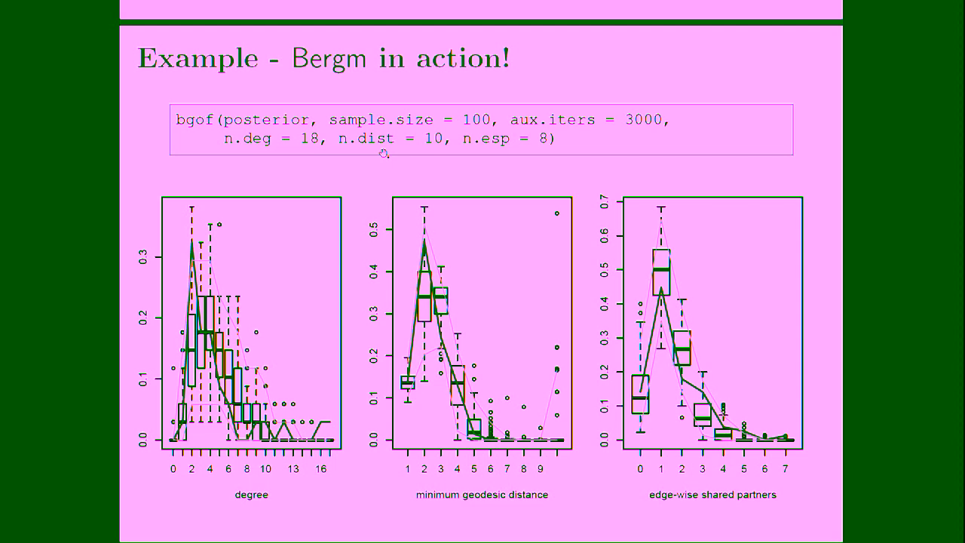
pyautogui.moveTo(517, 146)
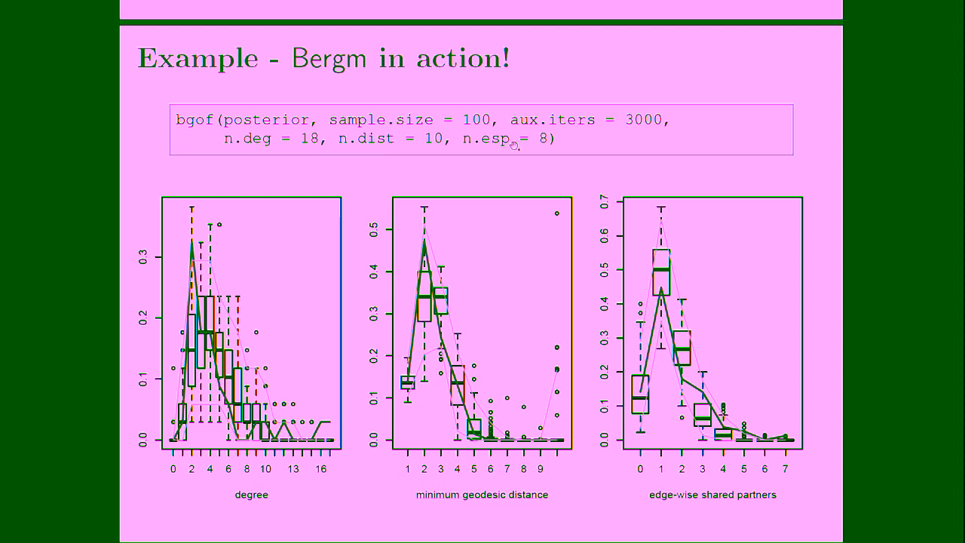
pyautogui.moveTo(581, 165)
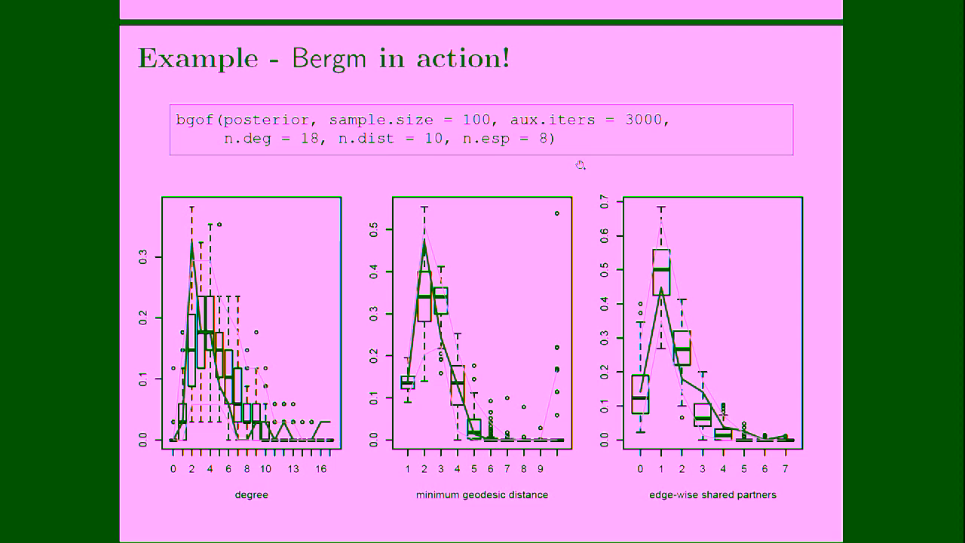
pyautogui.moveTo(443, 247)
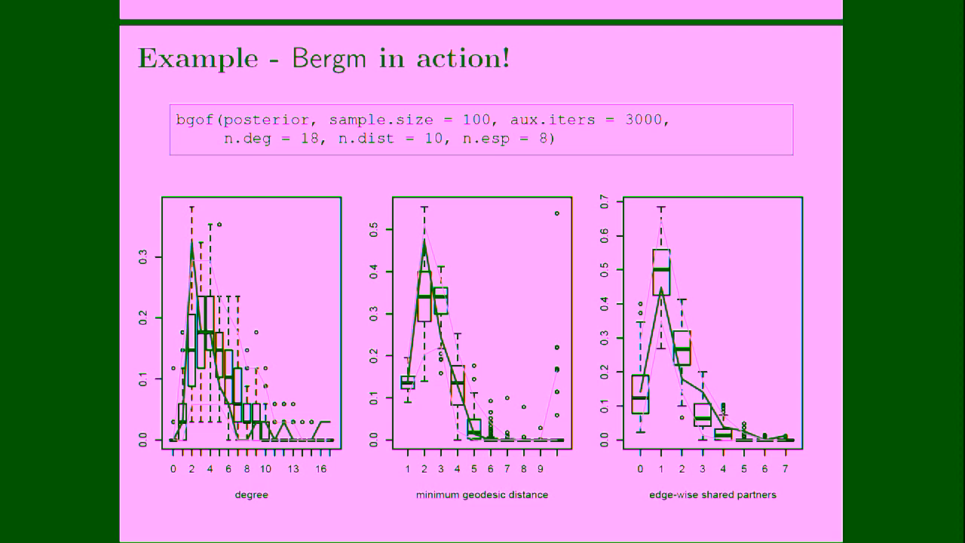
# - Advance to 'Bergm - ongoing developments', listing future developments and the ERGM book link
pyautogui.press('Right')
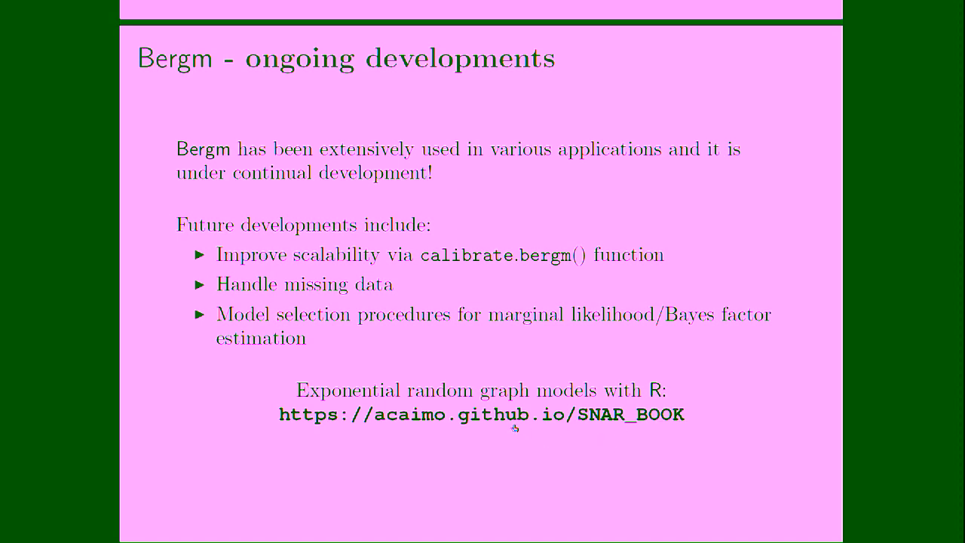
pyautogui.moveTo(584, 451)
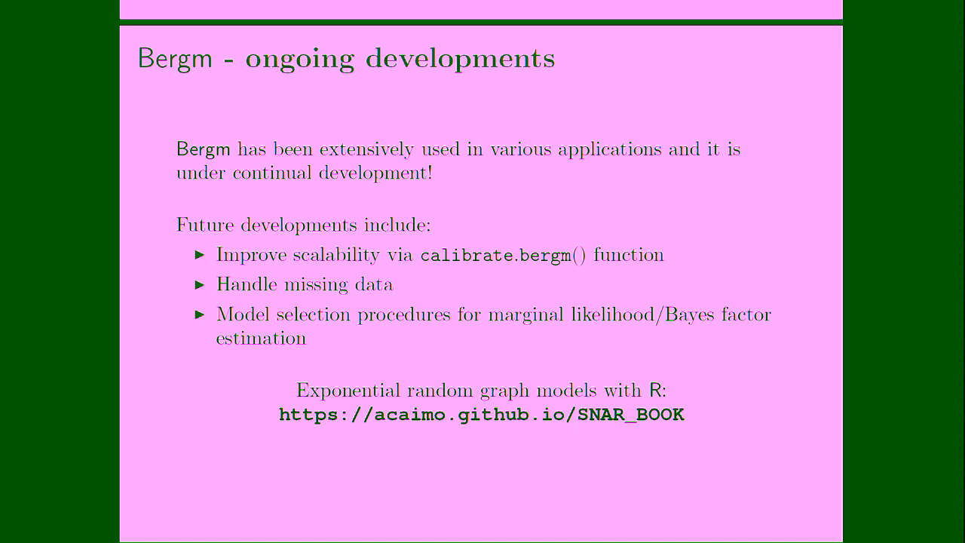
# - Jump back to the bergm() approximate exchange algorithm slide with its three iteration steps
pyautogui.press('right')
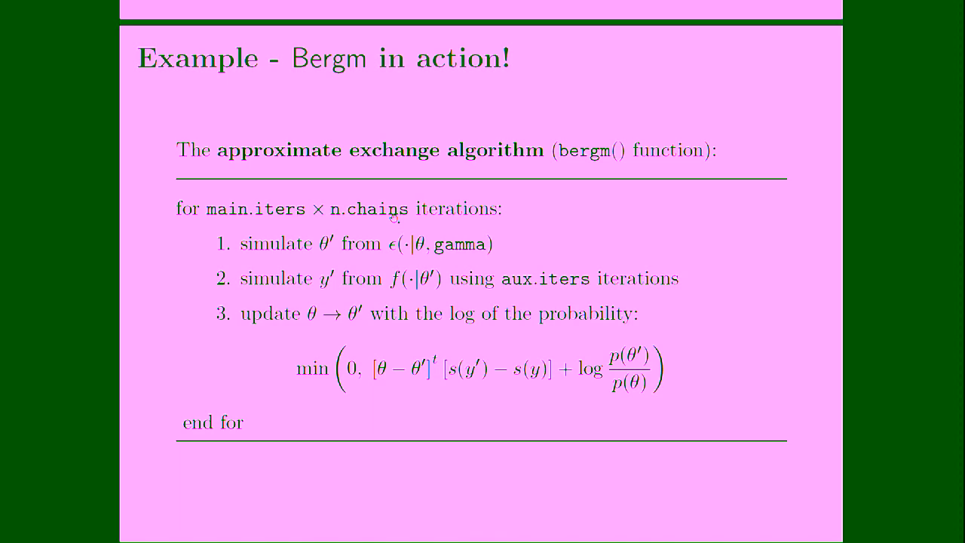
pyautogui.moveTo(393, 218)
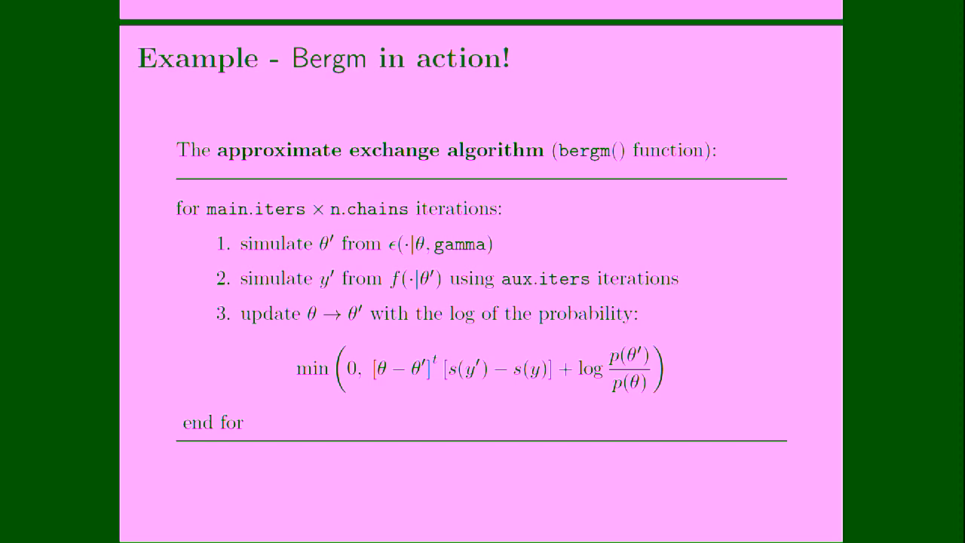
# - Return from the algorithm slide to the 'Bergm - ongoing developments' slide
pyautogui.press('Right')
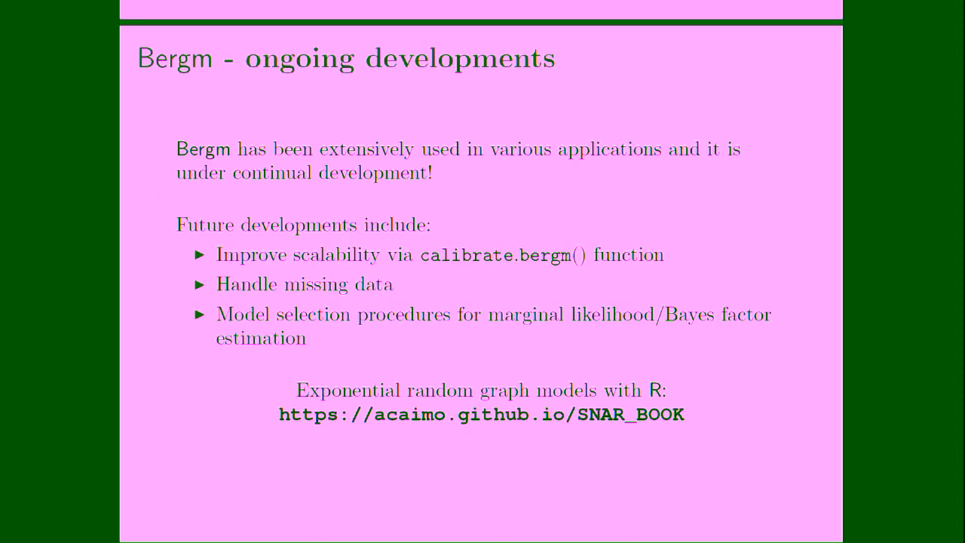